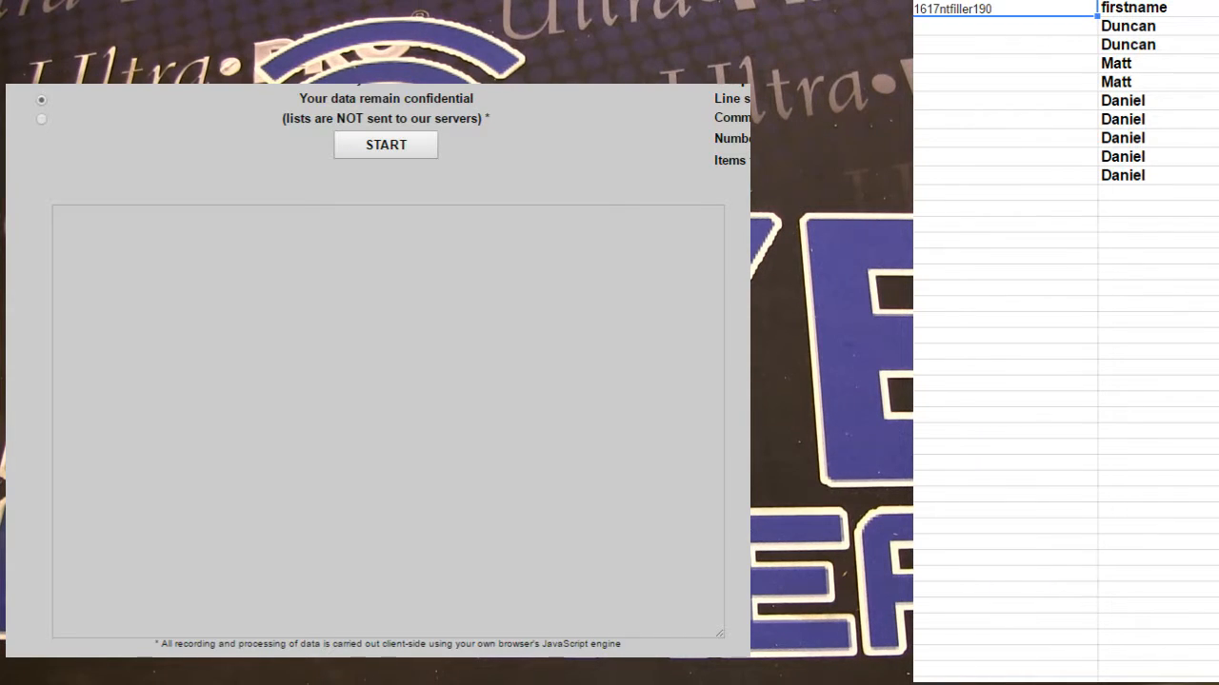
- Shuffle the nine-row Duncan, Matt and Daniel name list and paste it back into the filler sheet
{"action": "left_click", "coordinate": [384, 145]}
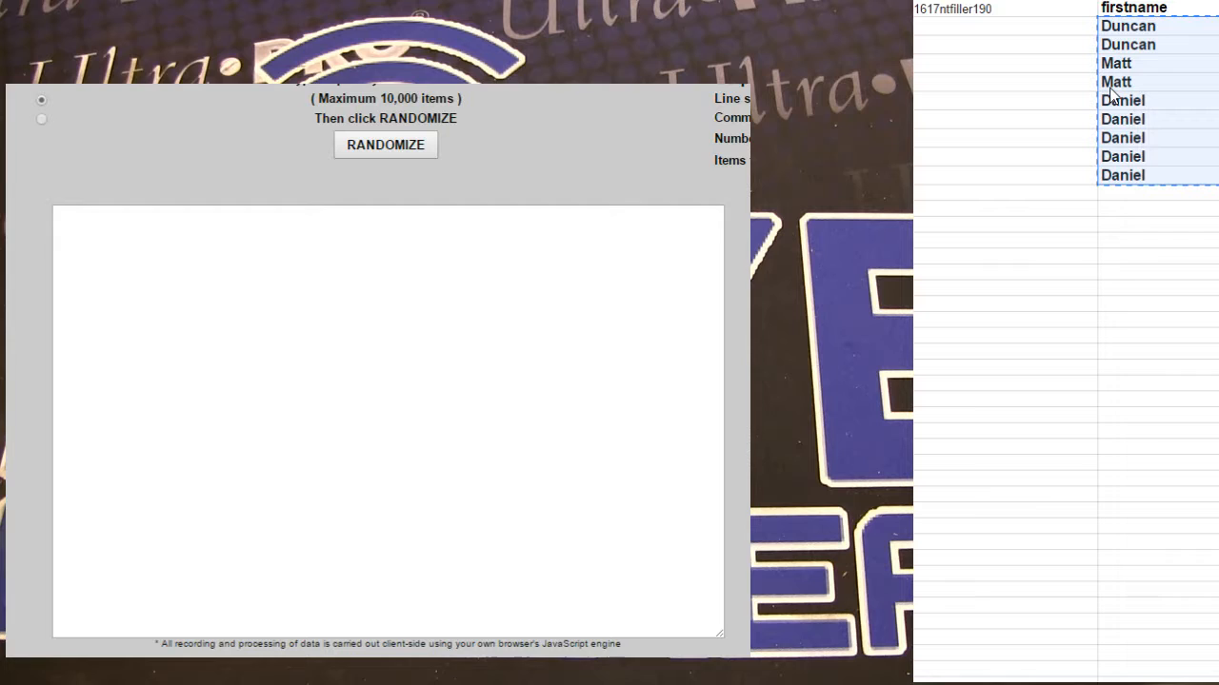
{"action": "left_click", "coordinate": [386, 144]}
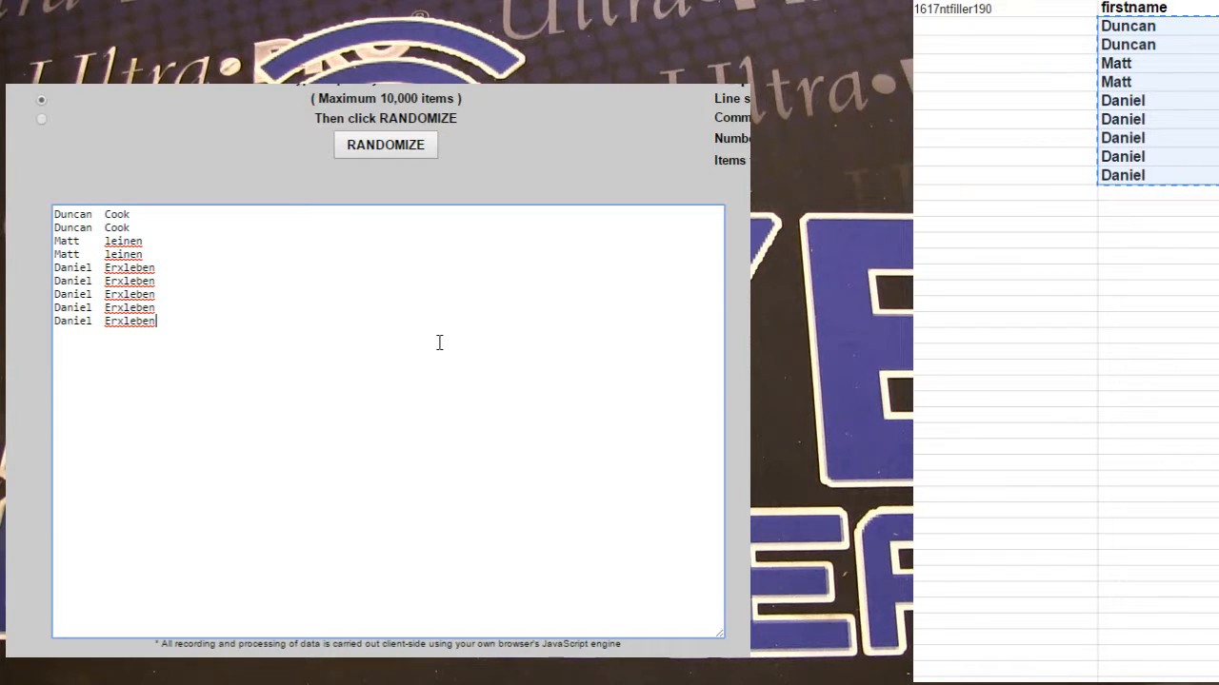
{"action": "left_click", "coordinate": [385, 145]}
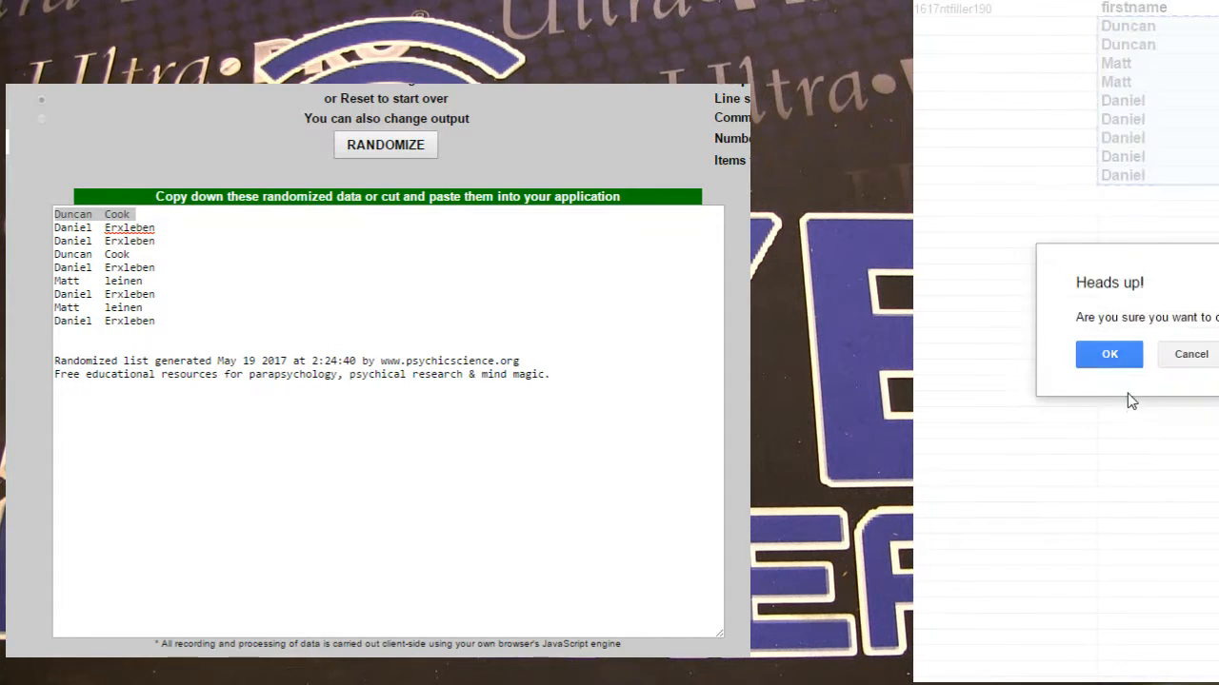
{"action": "left_click", "coordinate": [1109, 354]}
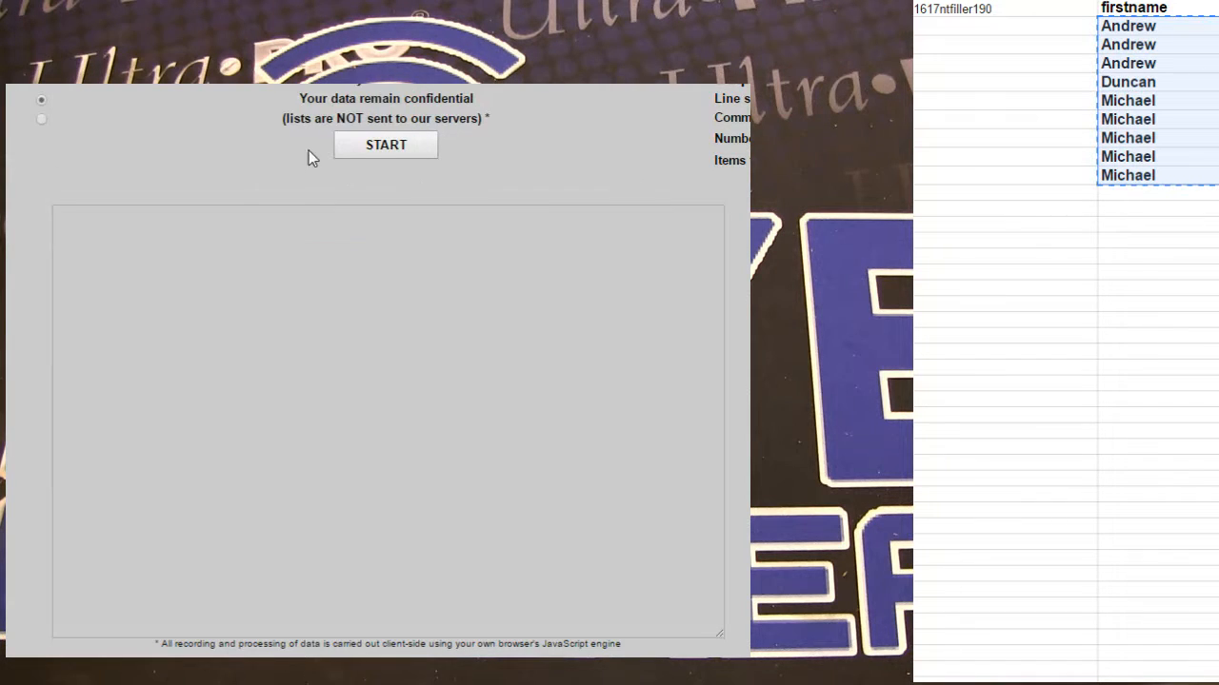
- Shuffle the Andrew/Duncan/Michael and Duncan/Michael/Daniel name lists twice each
{"action": "left_click", "coordinate": [385, 144]}
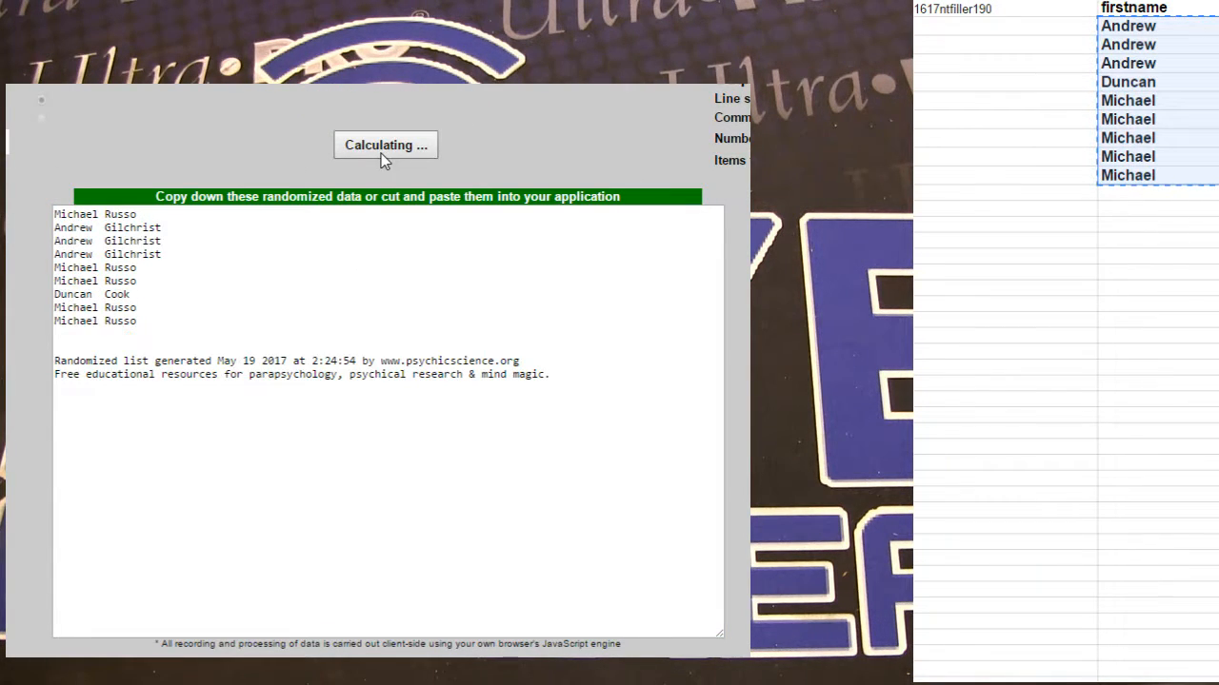
{"action": "left_click", "coordinate": [384, 144]}
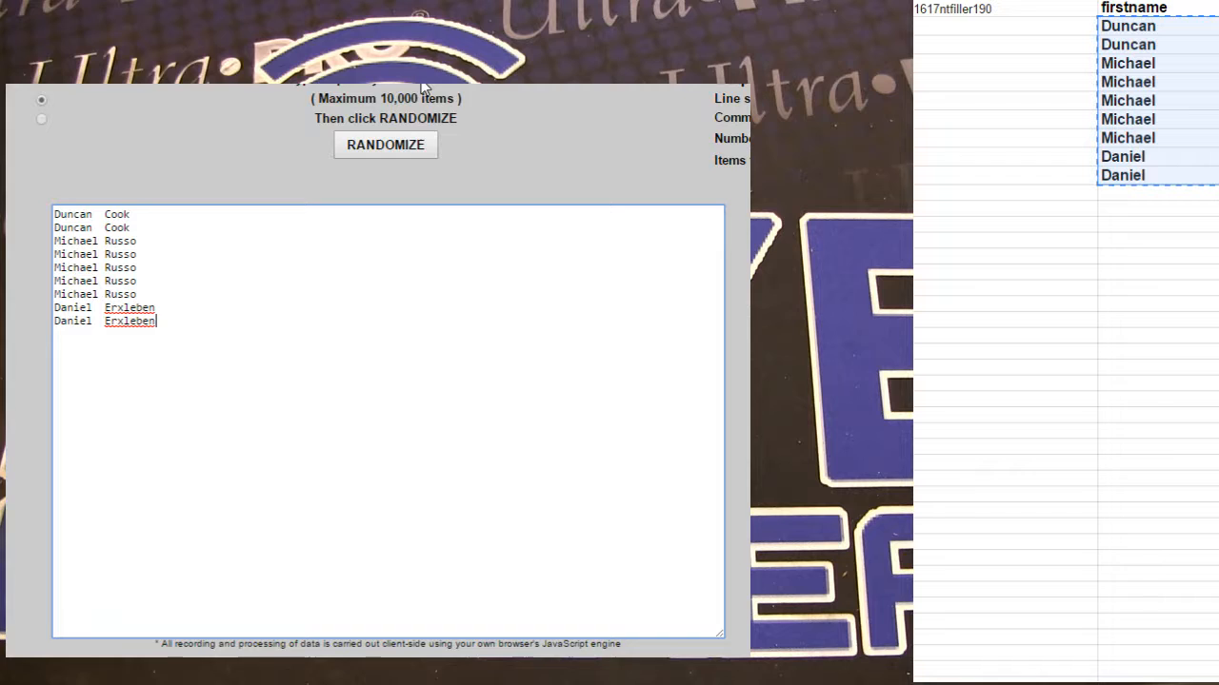
{"action": "left_click", "coordinate": [386, 145]}
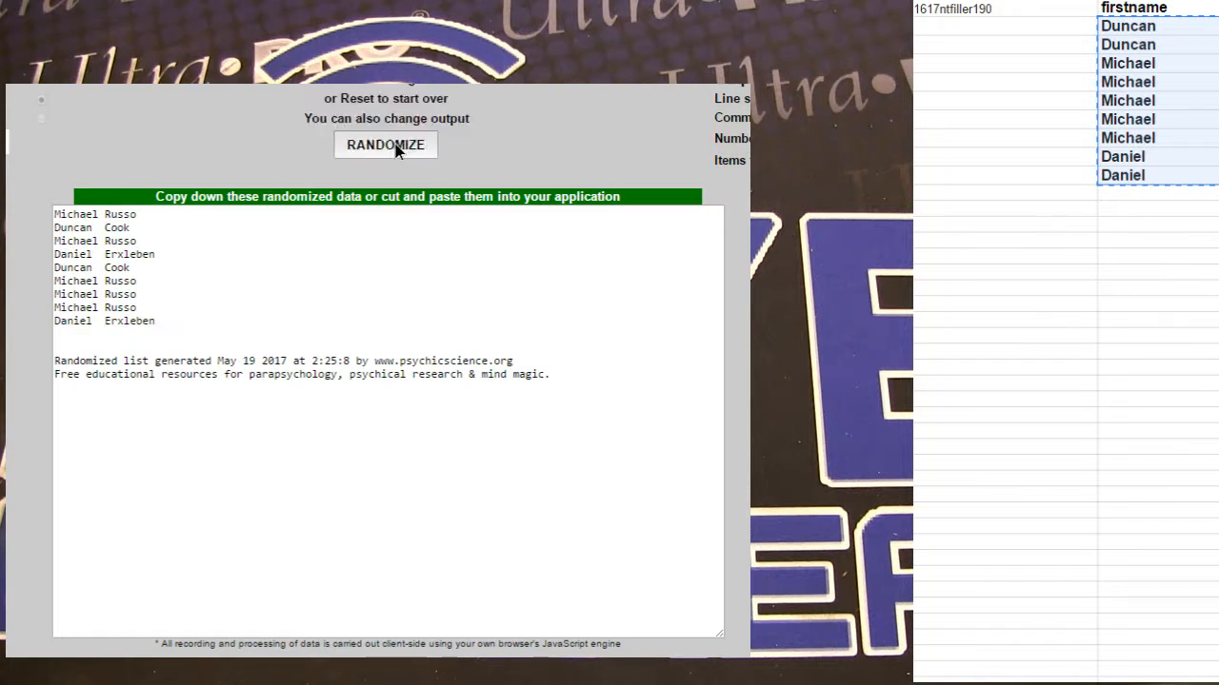
{"action": "left_click", "coordinate": [385, 145]}
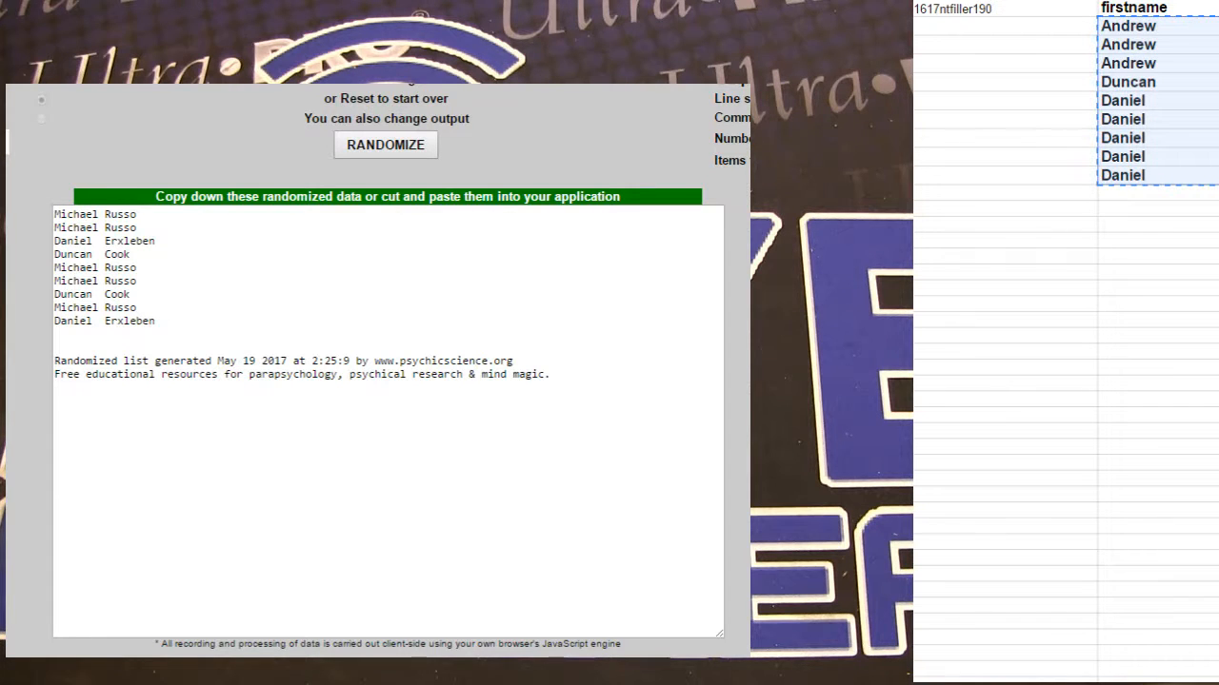
- Shuffle the Andrew, Duncan and Daniel list three times and confirm pasting it over the column
{"action": "left_click", "coordinate": [385, 145]}
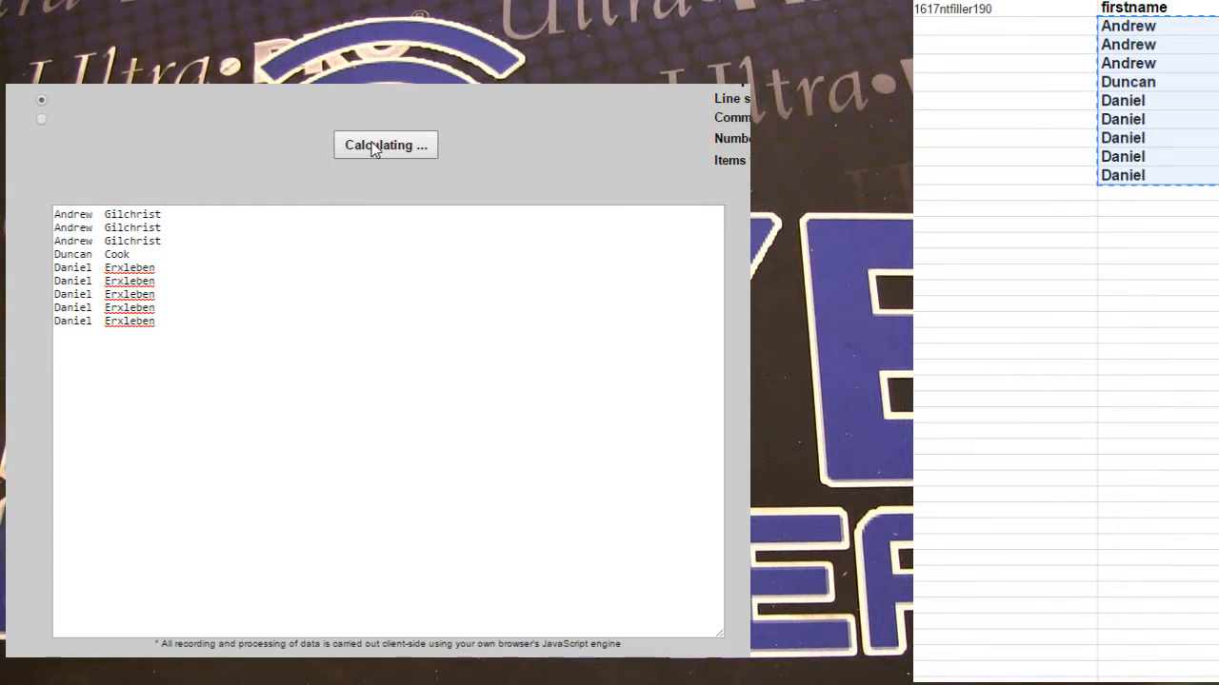
{"action": "left_click", "coordinate": [385, 145]}
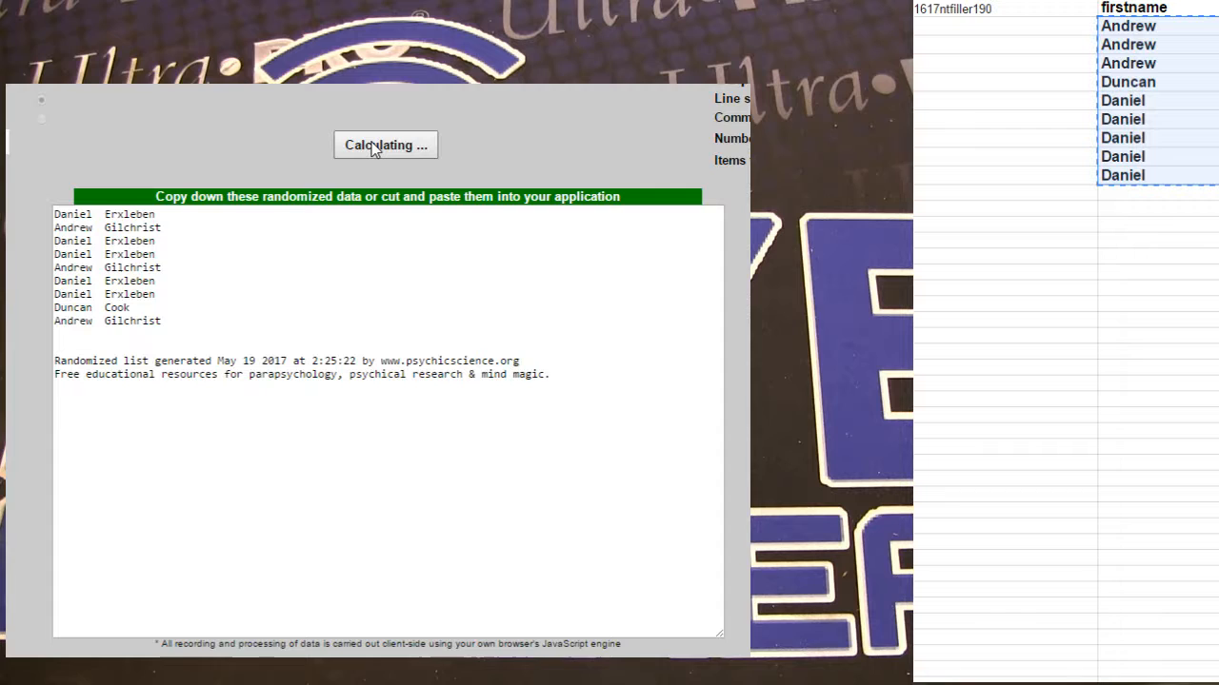
{"action": "left_click", "coordinate": [386, 145]}
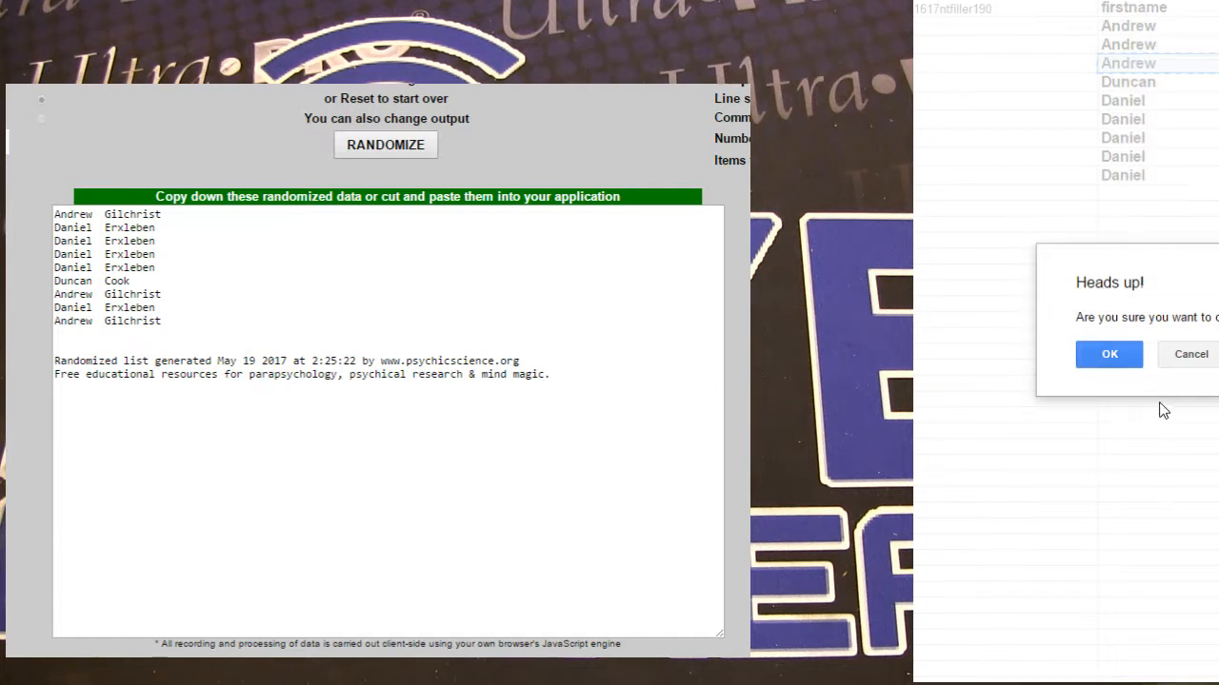
{"action": "left_click", "coordinate": [1108, 354]}
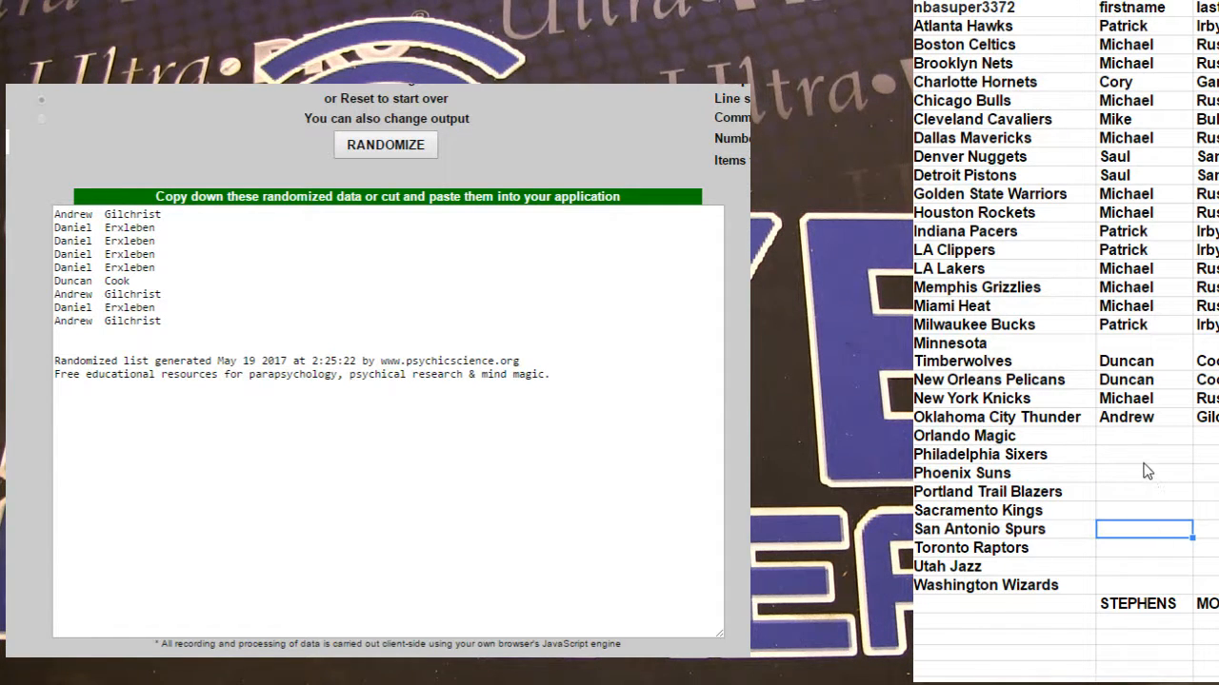
- Check the open spots for Portland Trail Blazers and Washington Wizards, then show all sheets
{"action": "left_click", "coordinate": [1147, 492]}
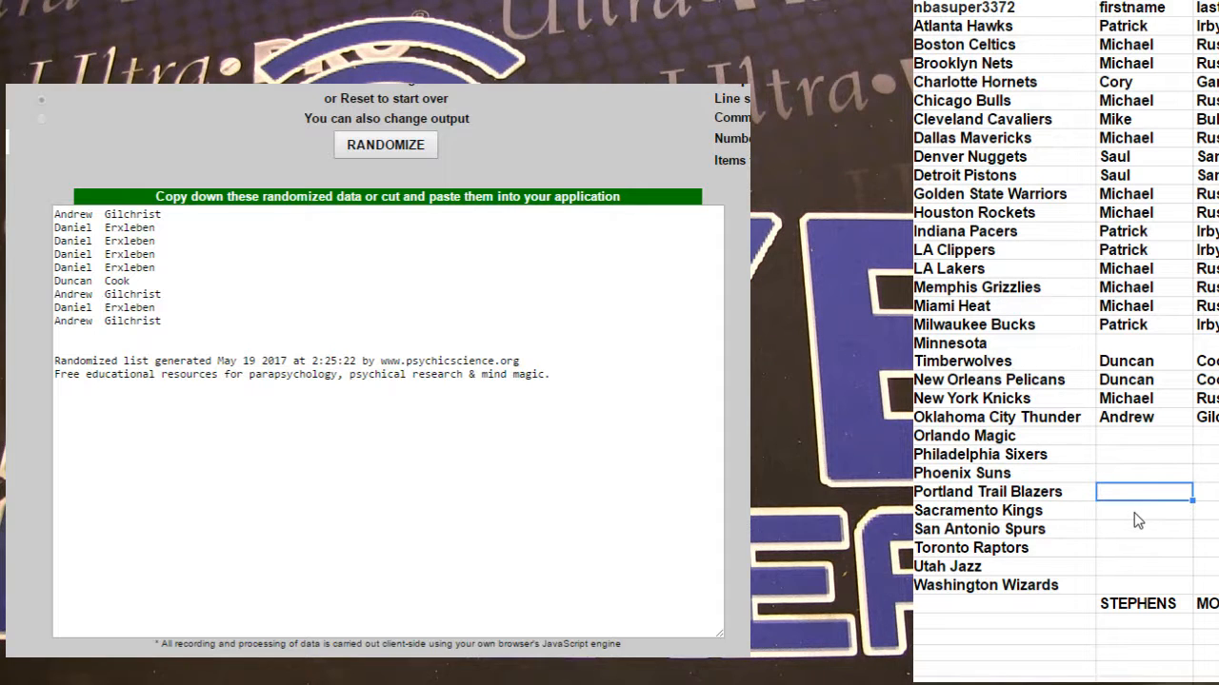
{"action": "left_click", "coordinate": [1143, 584]}
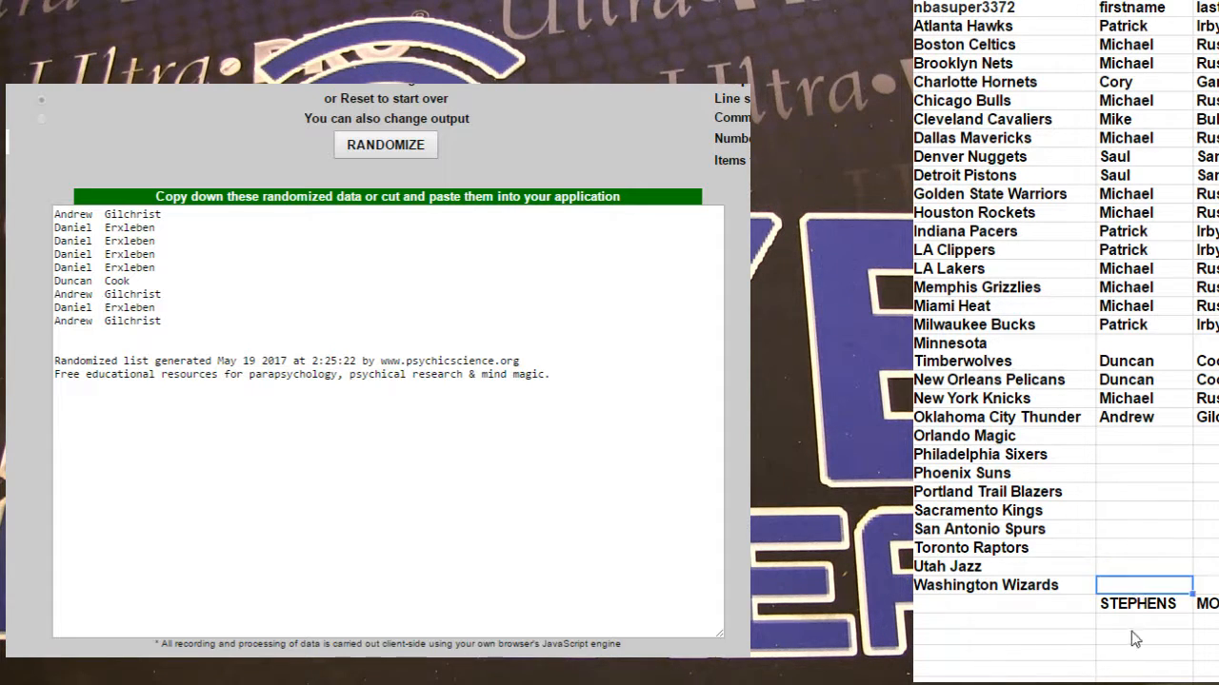
{"action": "left_click", "coordinate": [1142, 650]}
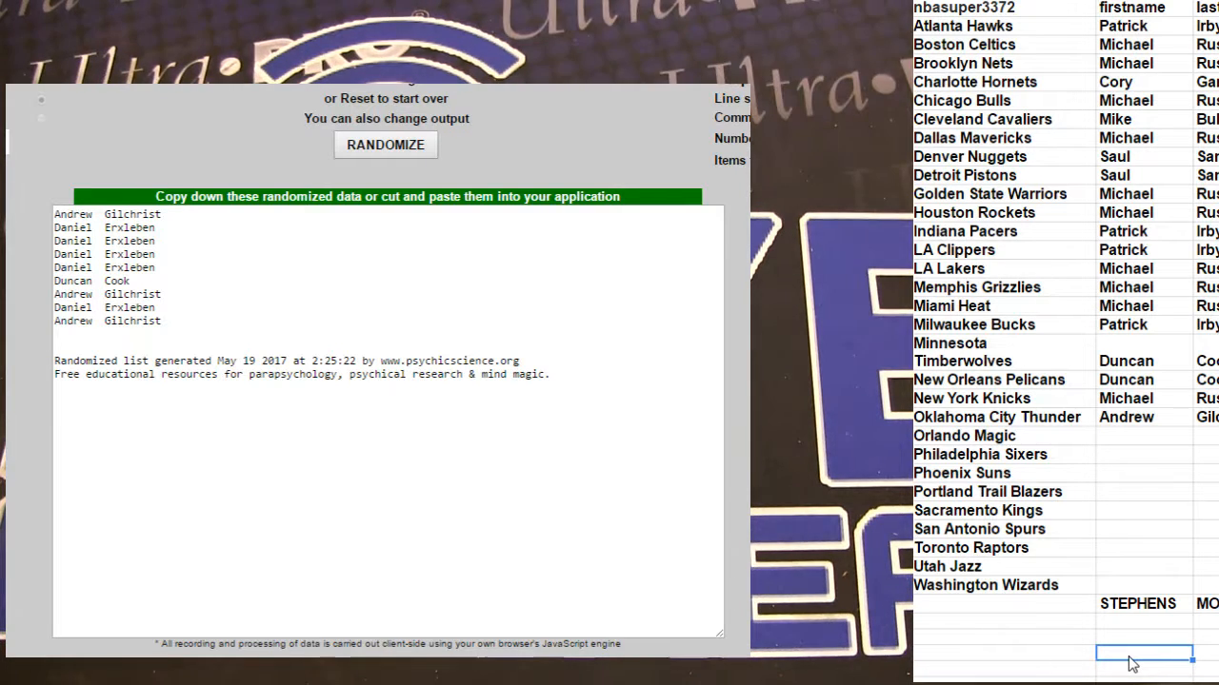
{"action": "left_click", "coordinate": [1138, 665]}
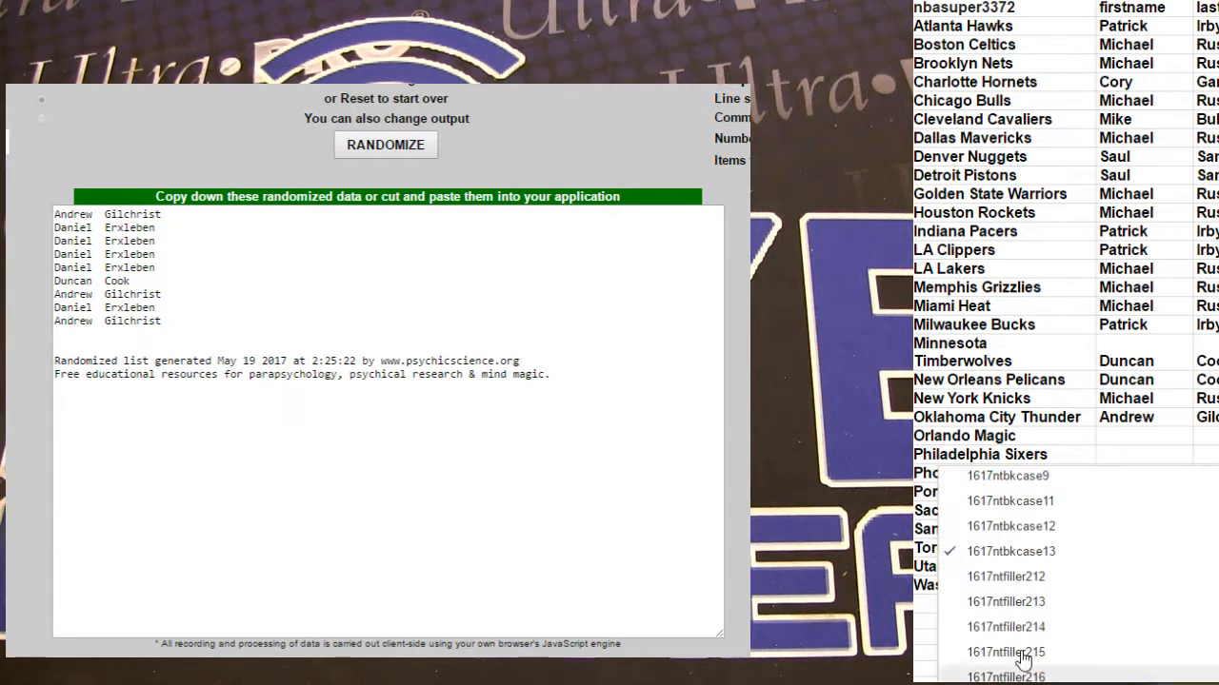